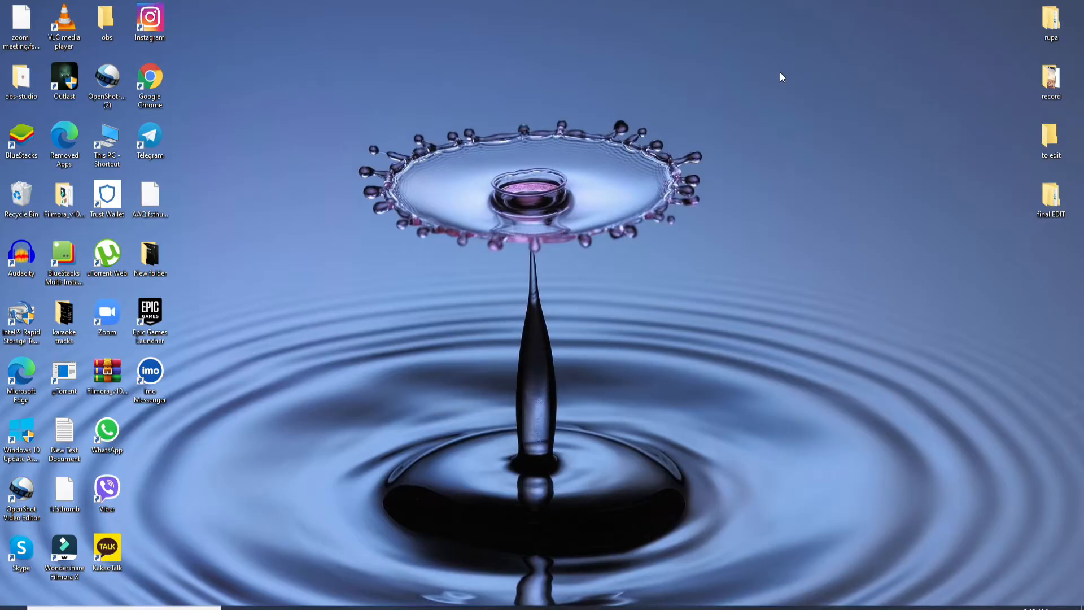
mouse_move(218, 578)
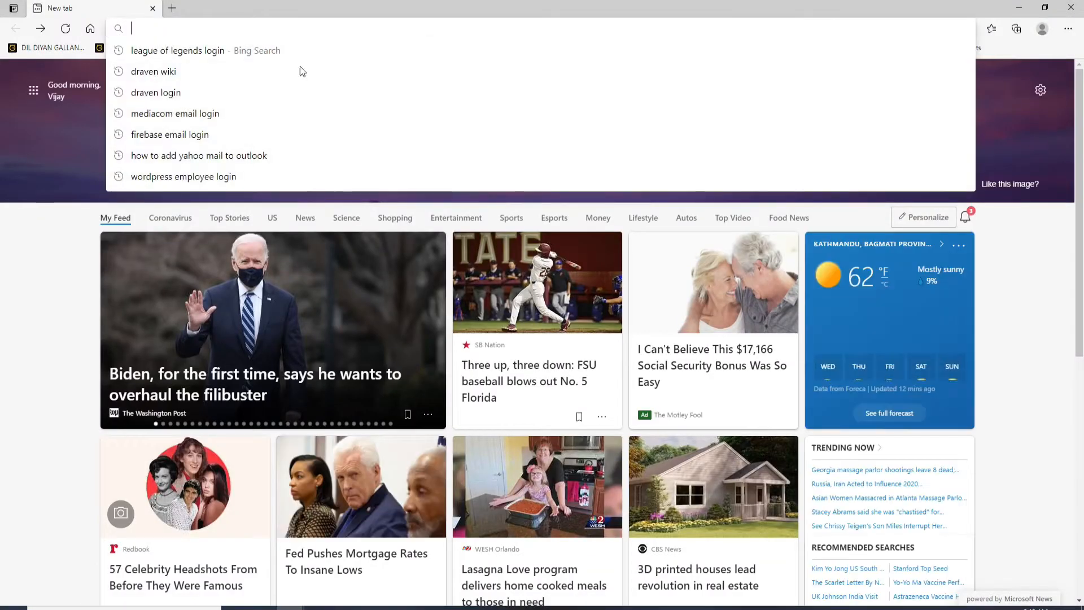
Step: Navigate to login.leagueoflegends.com and land on the Riot Games sign-in page
type("login.leagueoflegends.com")
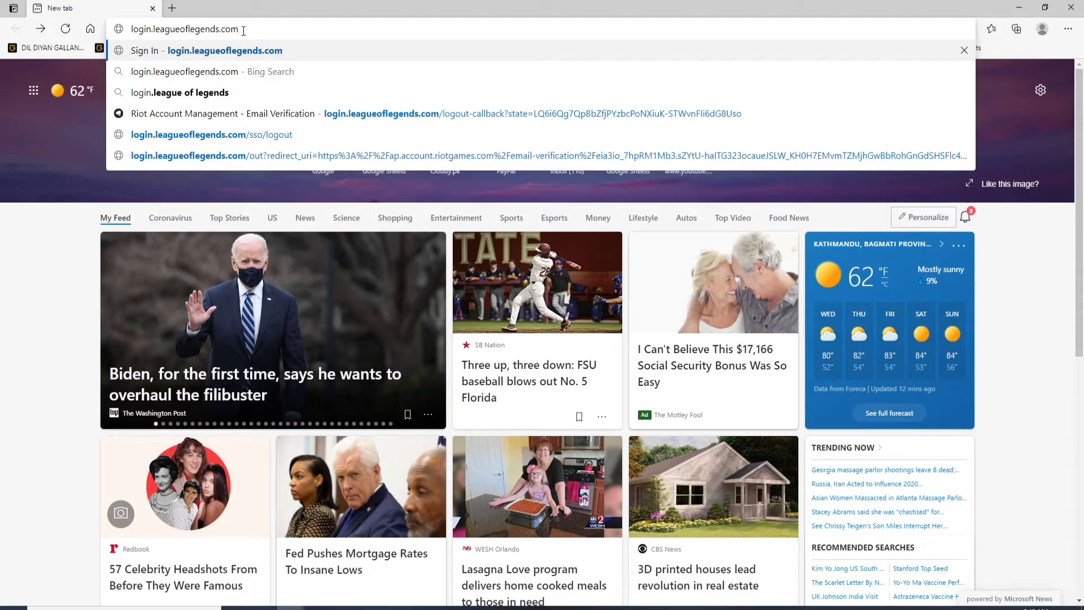
left_click(223, 50)
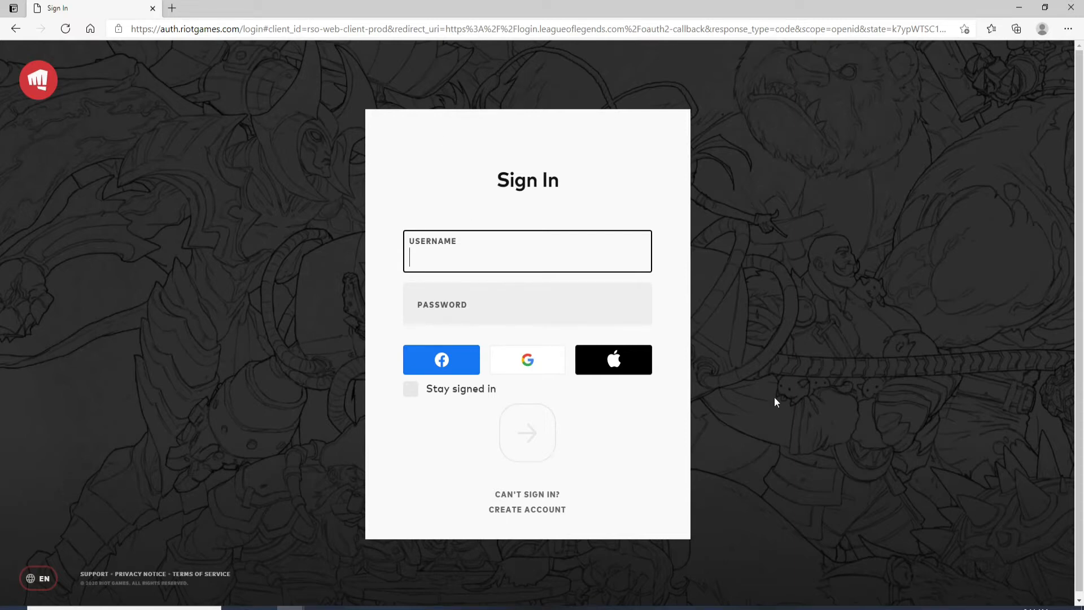
mouse_move(479, 257)
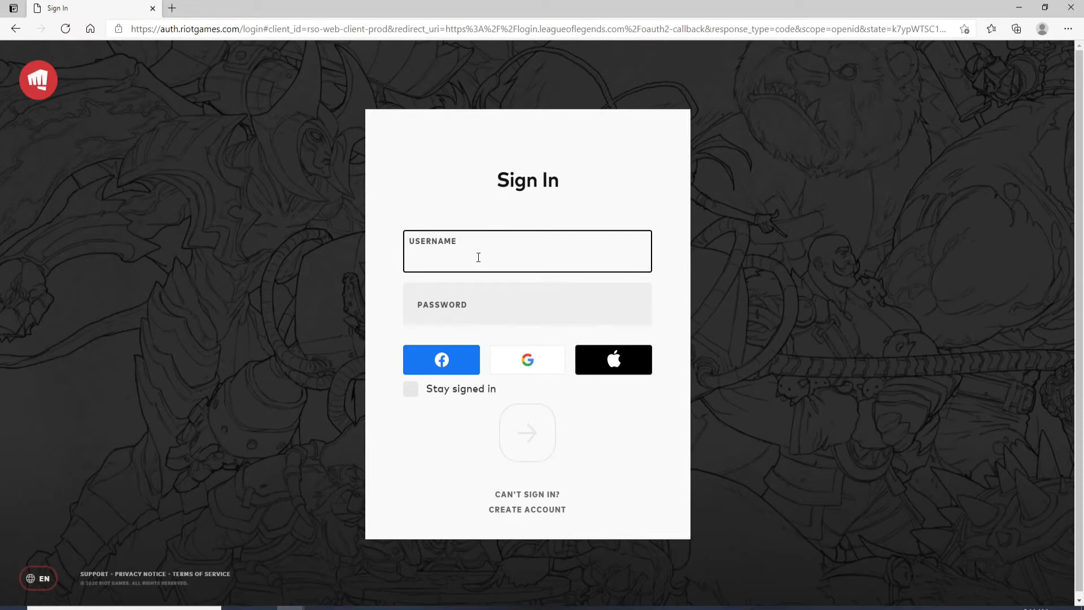
type("rupadulal")
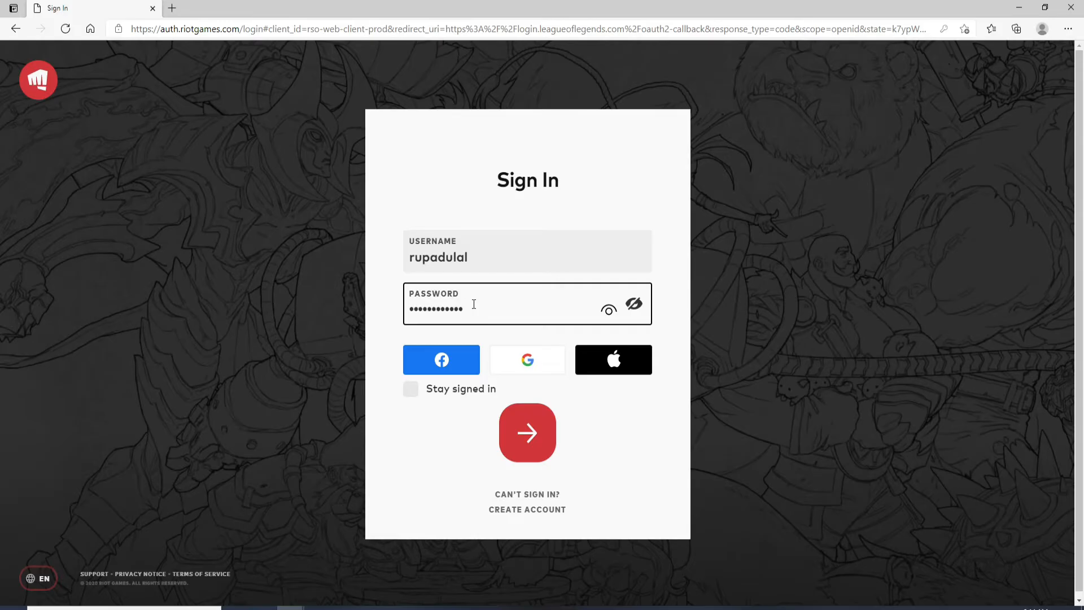
mouse_move(636, 406)
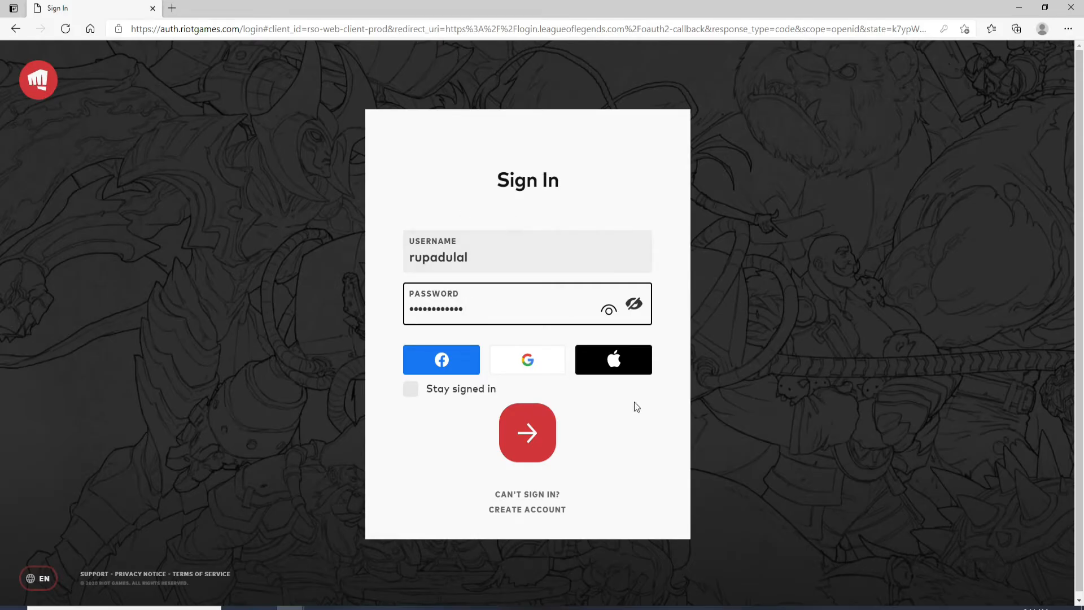
mouse_move(527, 509)
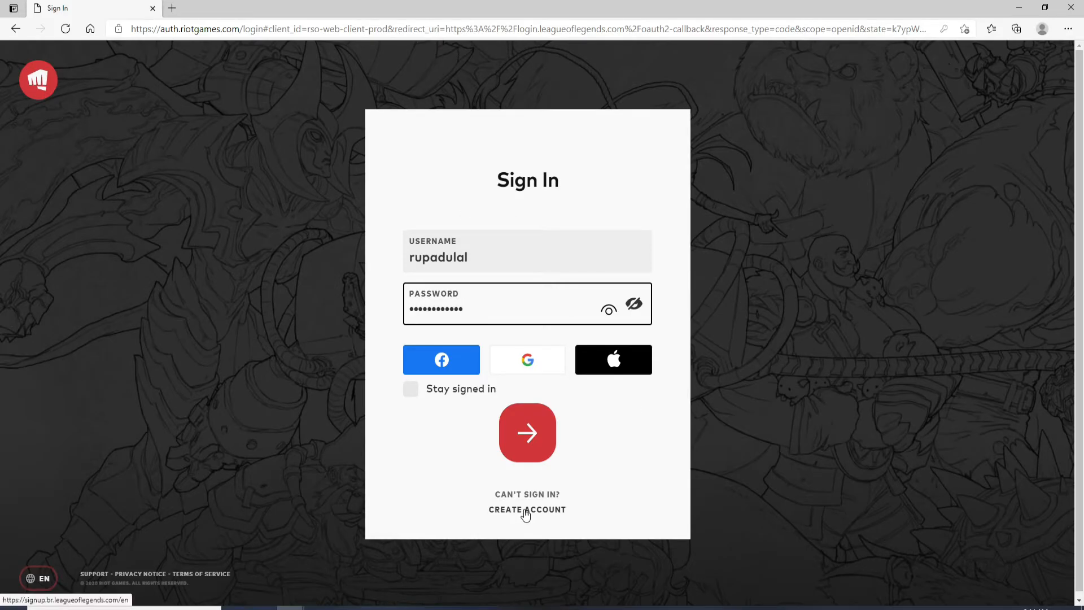
left_click(527, 307)
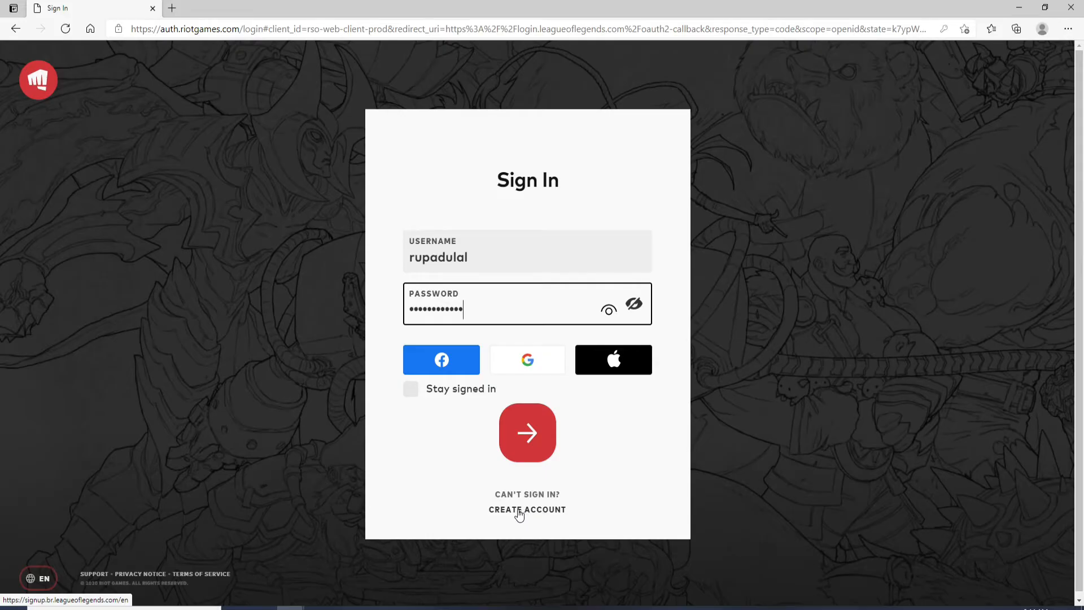
left_click(527, 509)
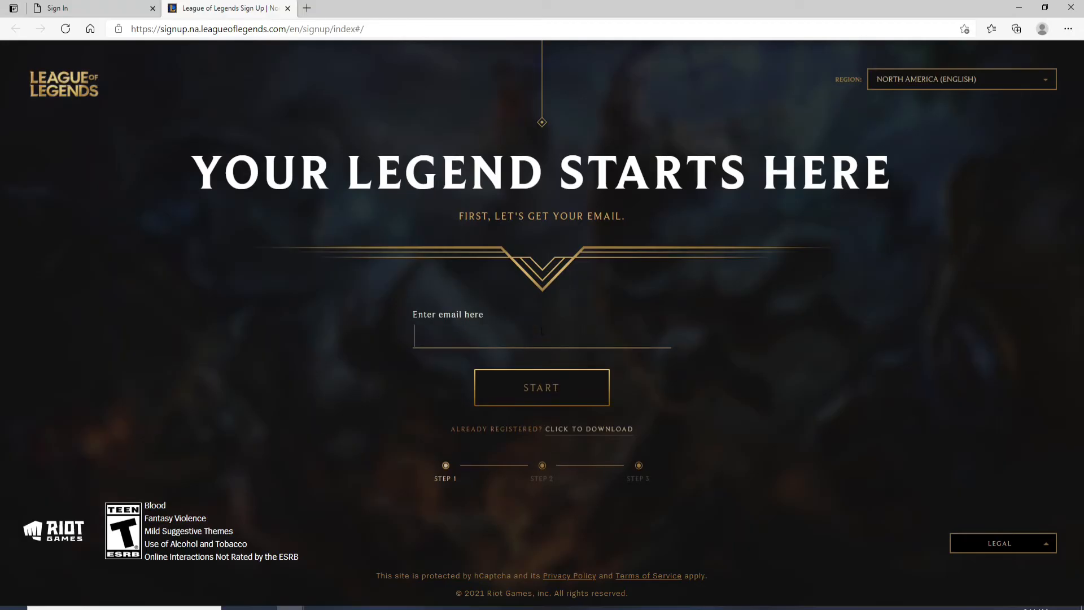
left_click(91, 8)
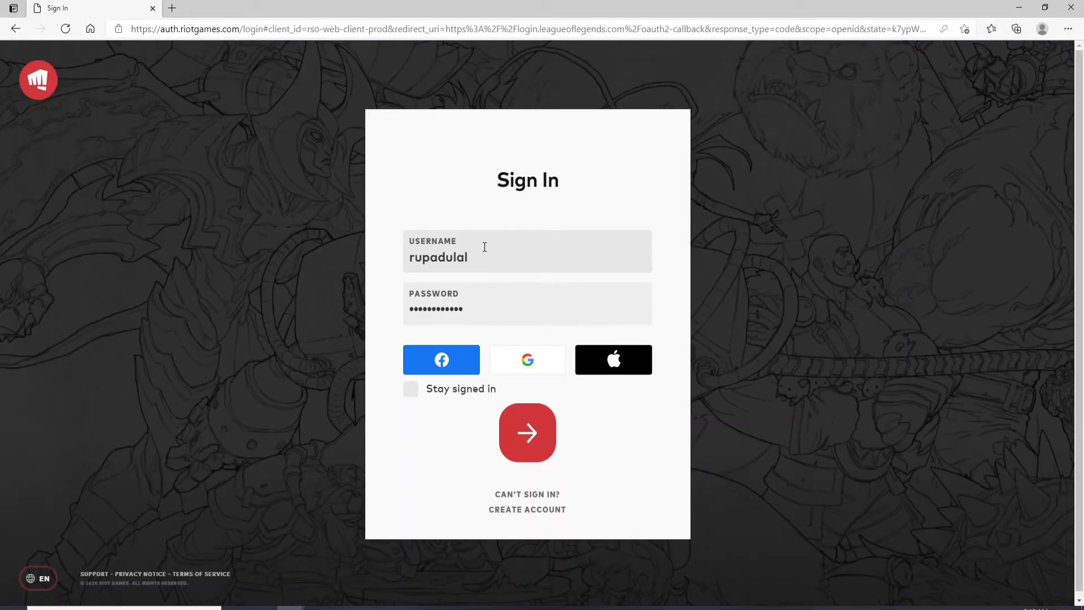
Step: Revisit the username field and tick the 'Stay signed in' option
left_click(527, 304)
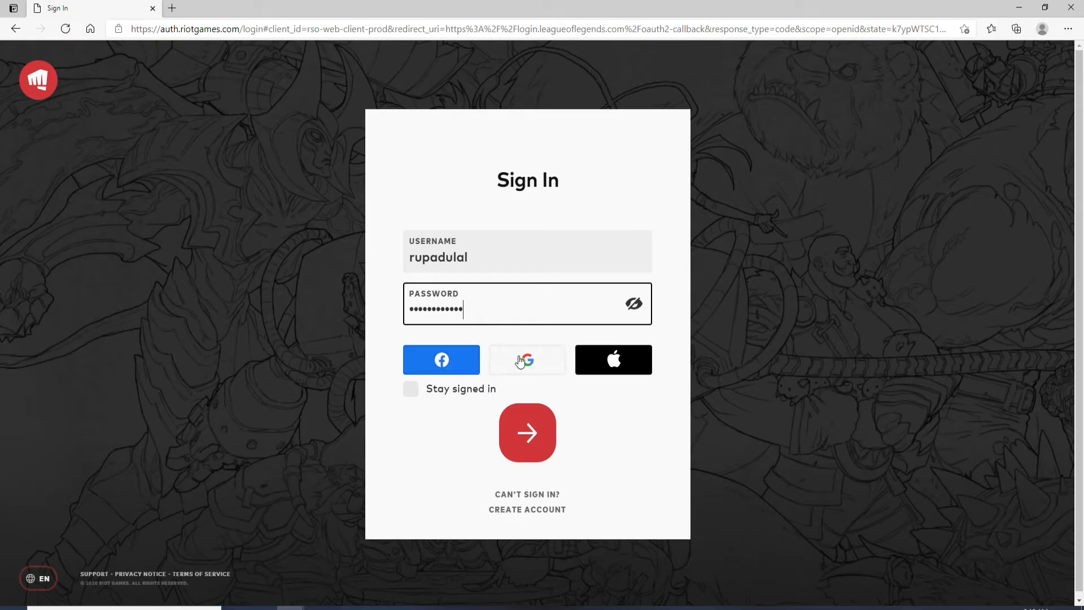
mouse_move(416, 441)
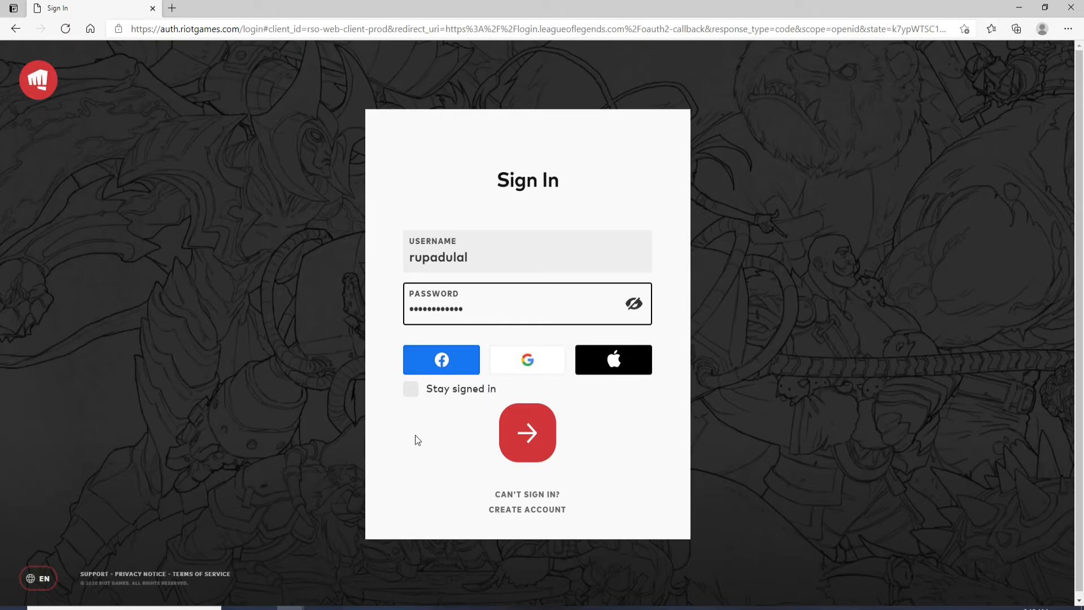
left_click(409, 388)
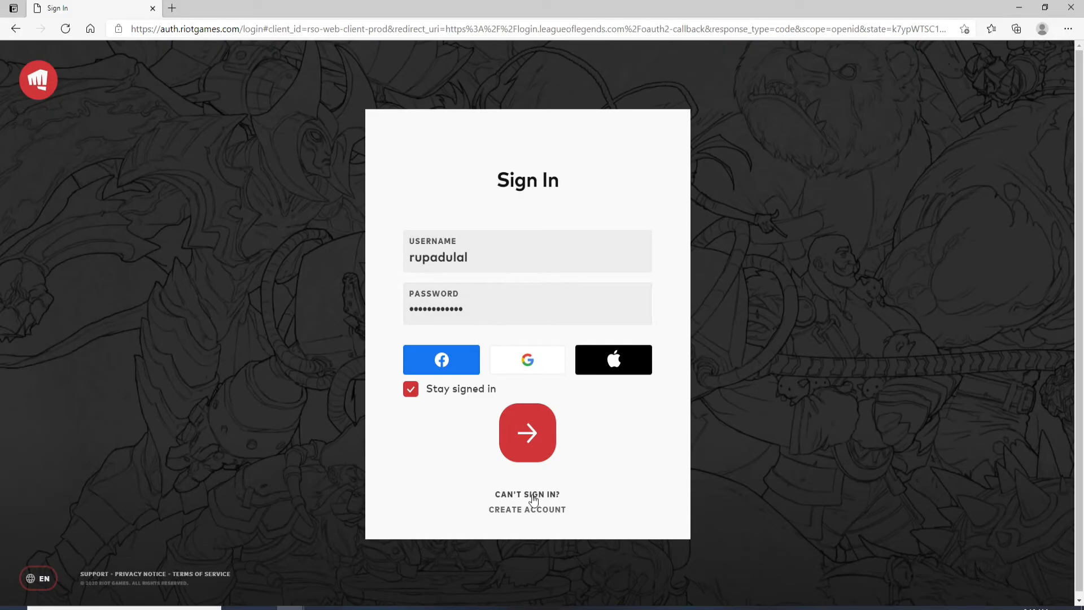
mouse_move(527, 493)
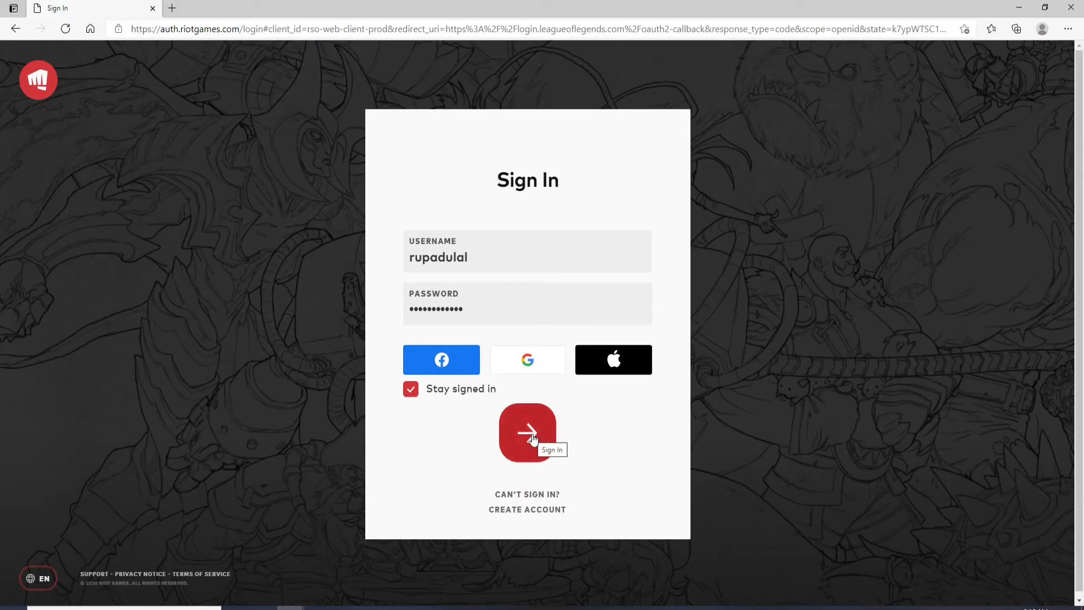
Step: Submit the sign-in, then show the site language list via the globe icon and scroll it
left_click(528, 431)
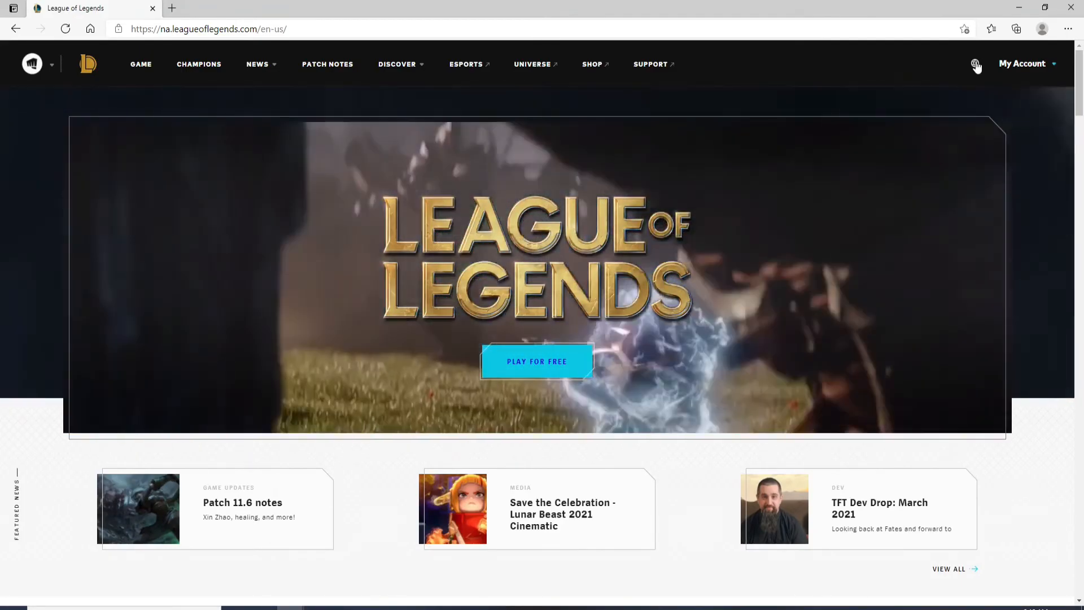
left_click(974, 63)
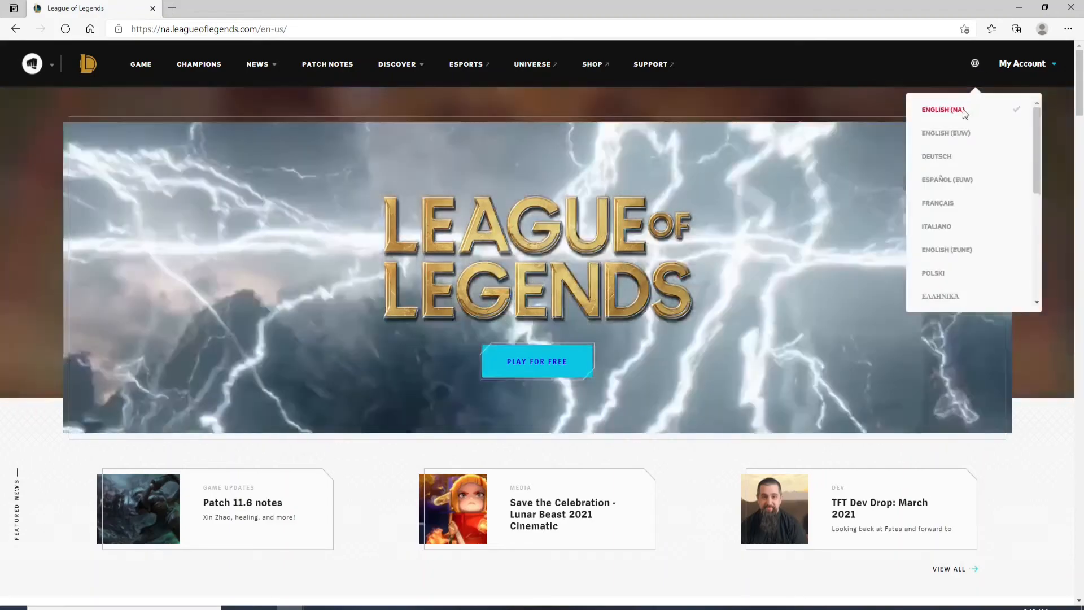
scroll("down", 3)
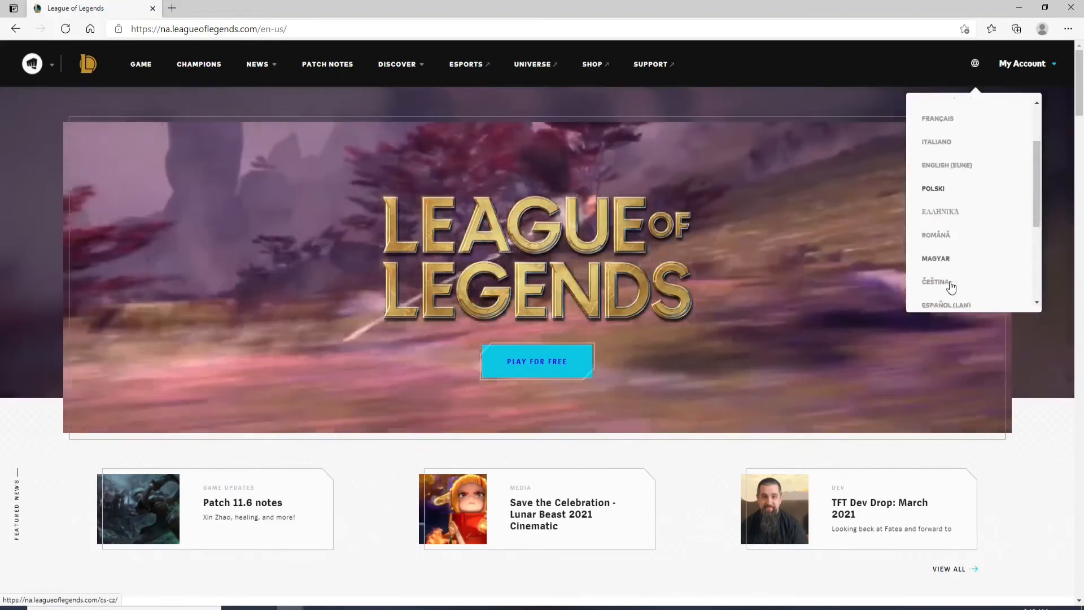